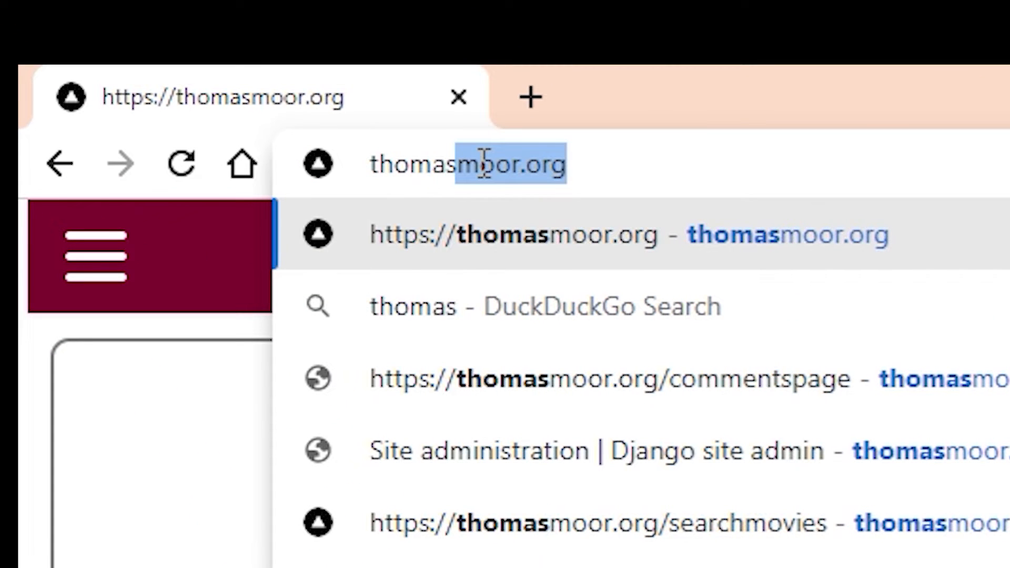
pyautogui.moveTo(522, 252)
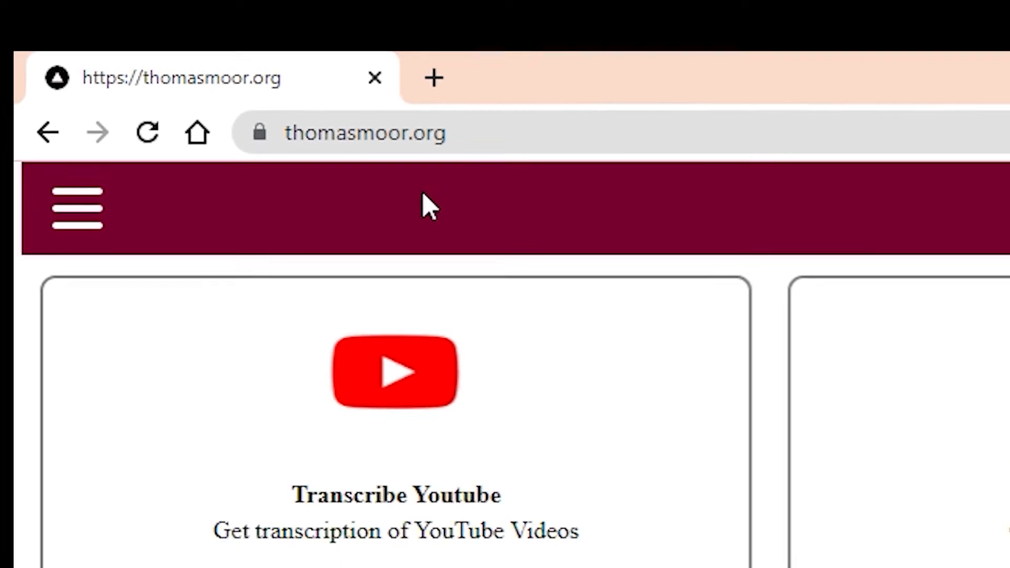
# - Open the Transcribe Youtube tool from the thomasmoor.org home page
pyautogui.scroll(-3)
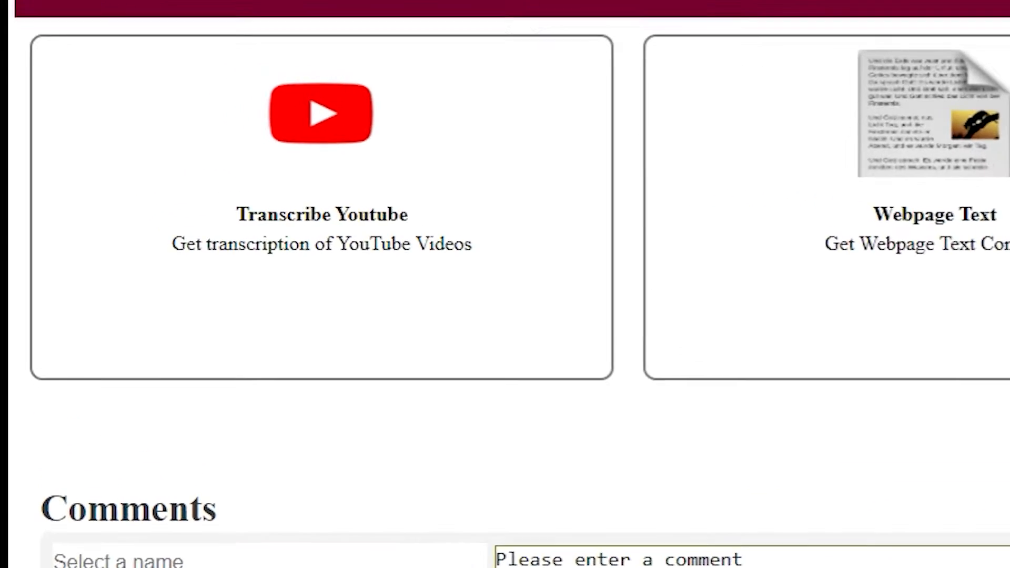
pyautogui.click(187, 8)
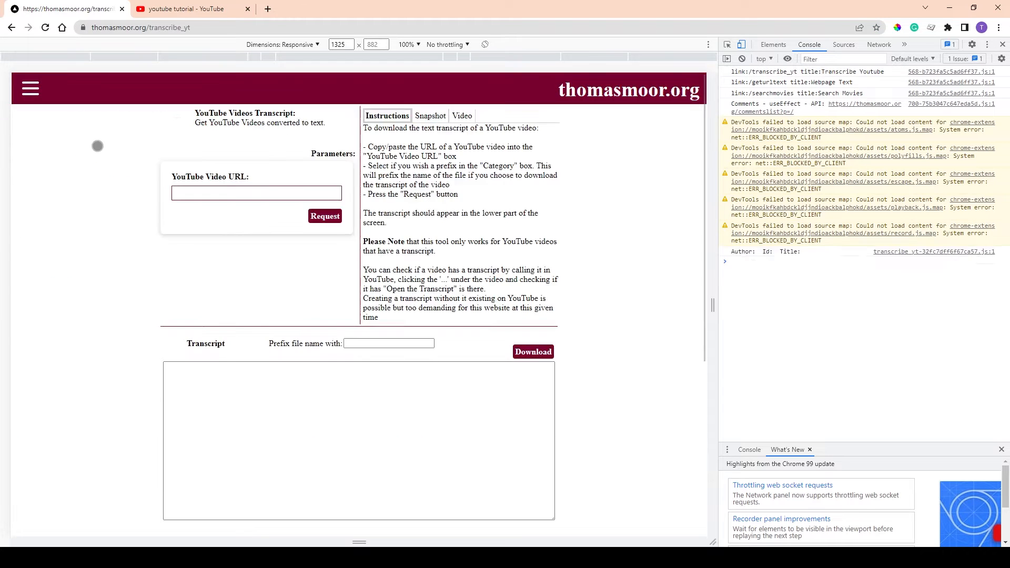
pyautogui.click(256, 192)
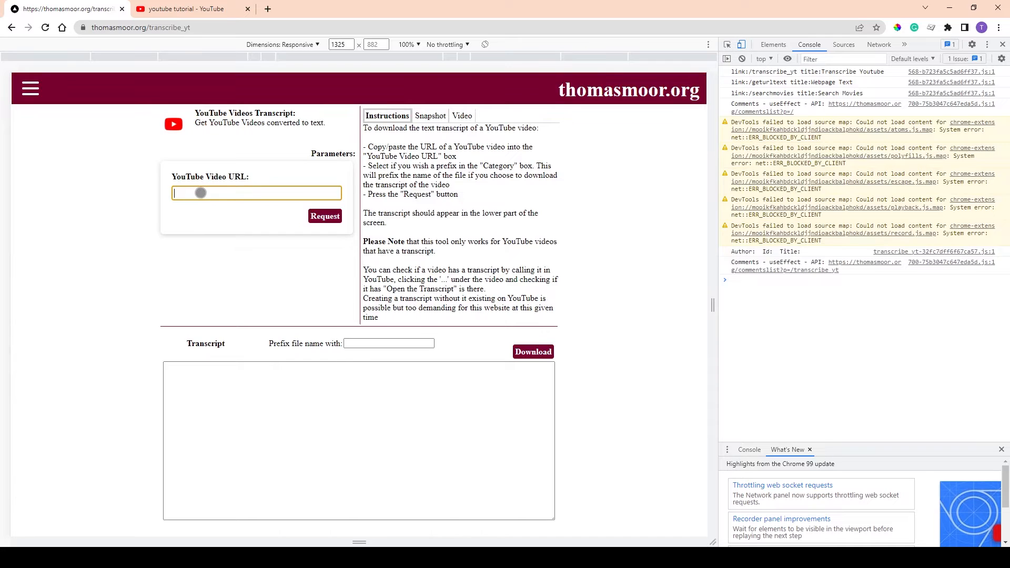
pyautogui.write('https://www.youtube.com/watch?v=bVPjcLL9jGM')
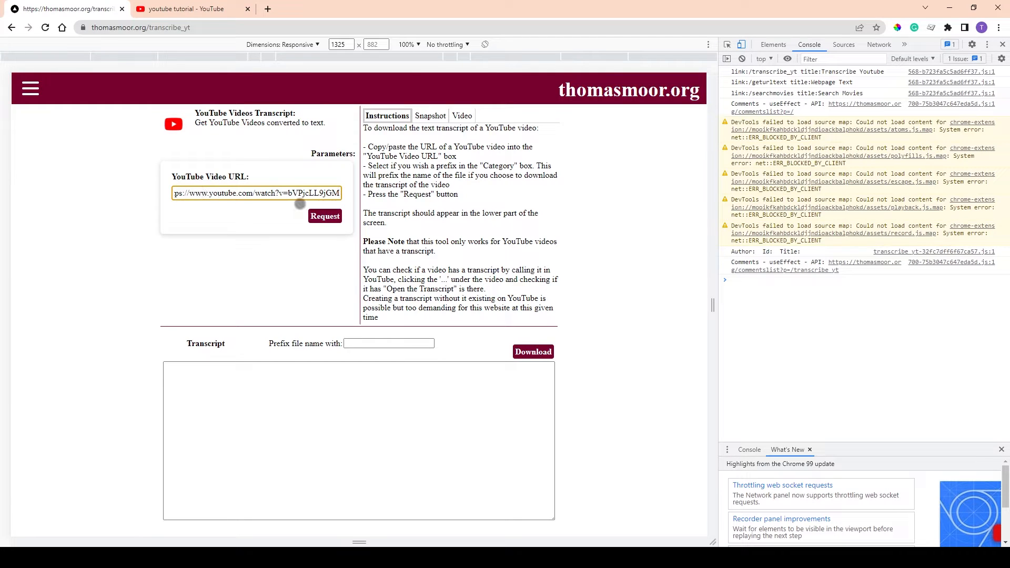
pyautogui.click(325, 216)
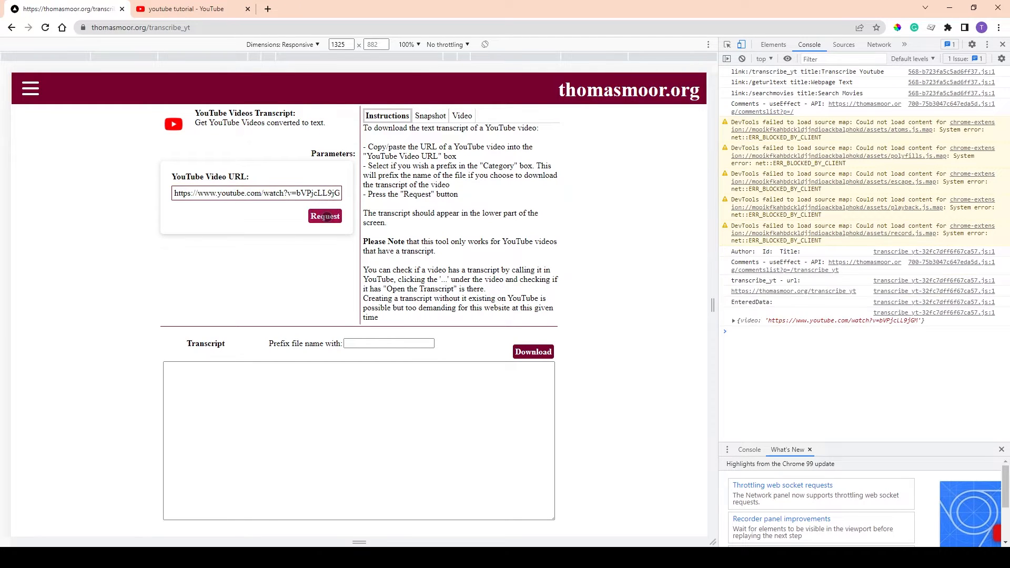
pyautogui.click(325, 216)
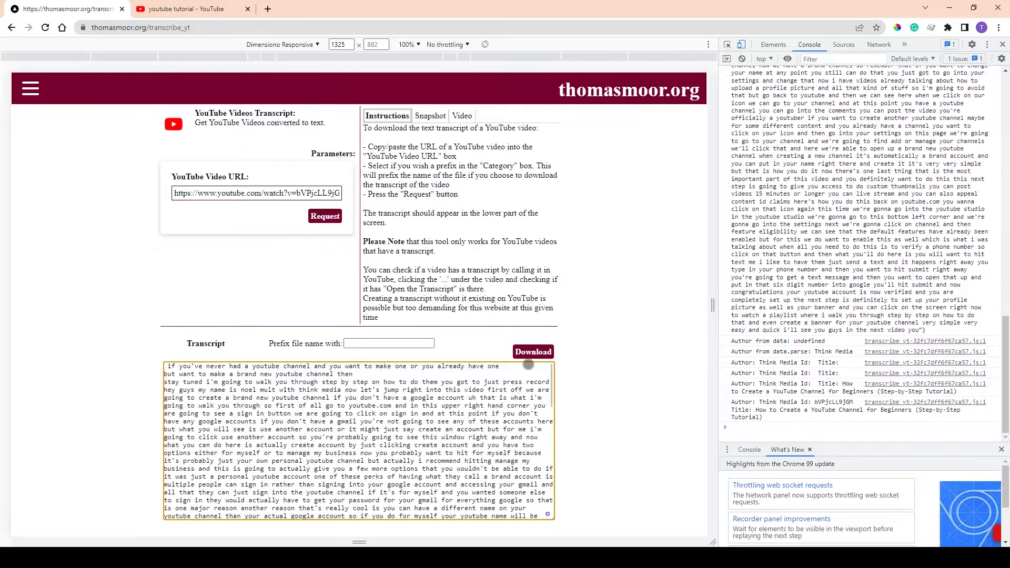
# - Add line breaks to the transcript and download it as a YouTube-prefixed text file
pyautogui.click(206, 381)
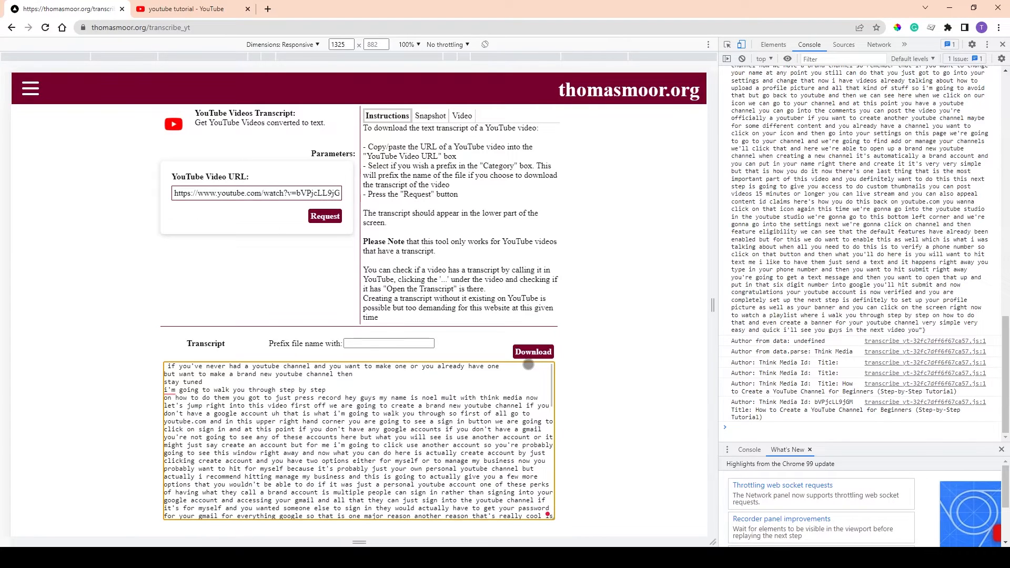
pyautogui.click(388, 343)
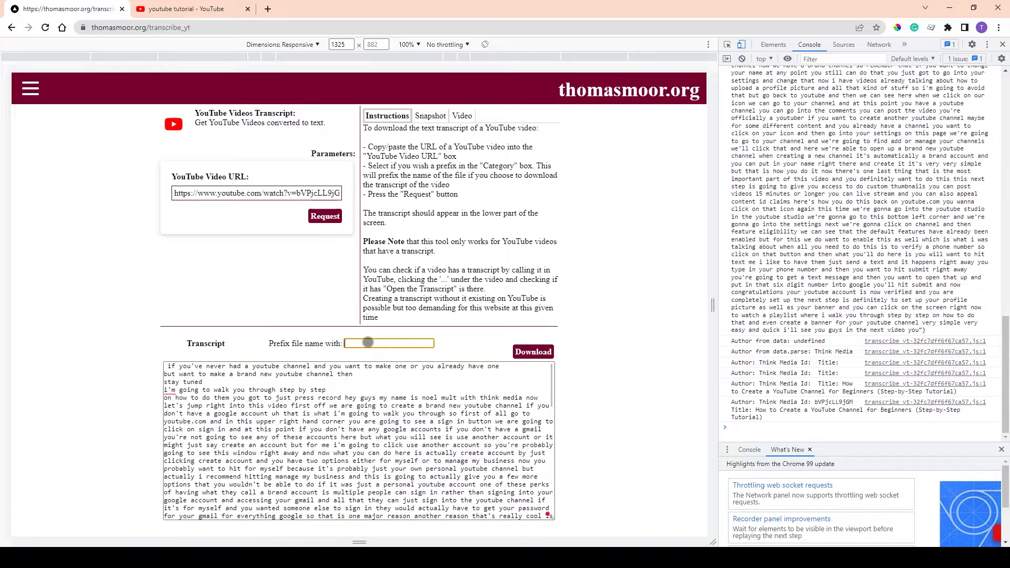
pyautogui.write('YouTube-')
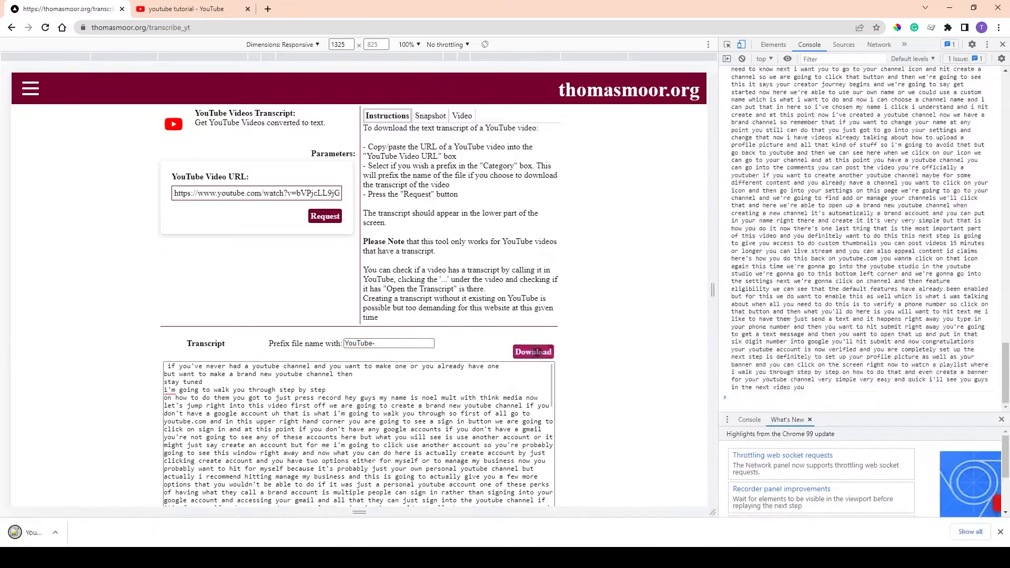
pyautogui.click(532, 352)
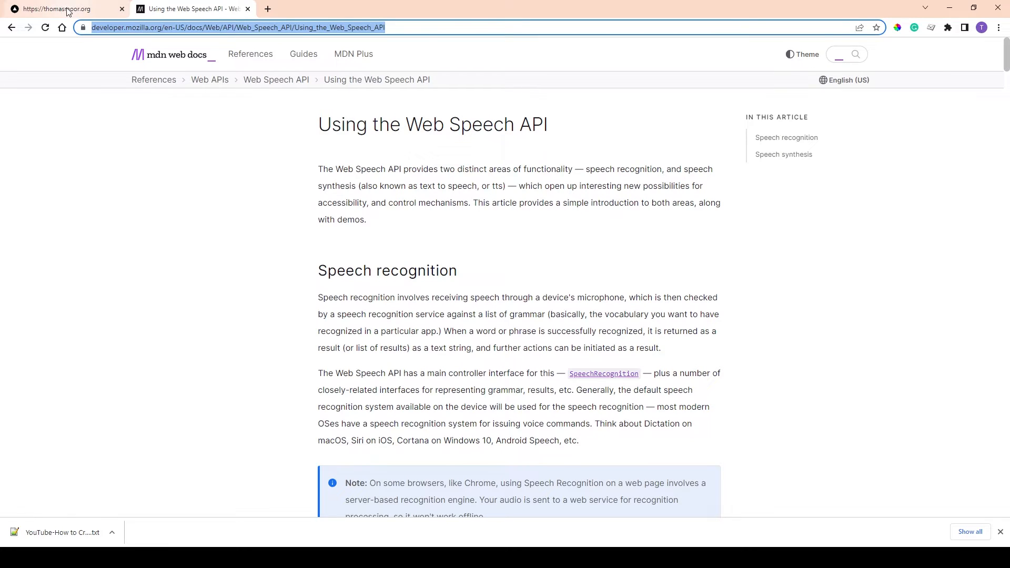
# - Extract the text of the MDN Using the Web Speech API page in the webpage-text tool
pyautogui.click(64, 8)
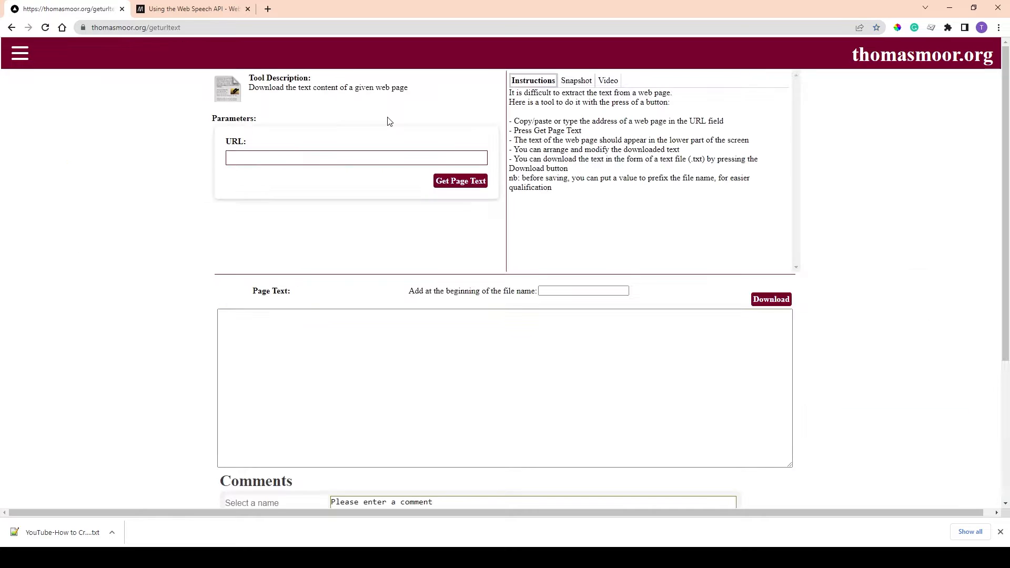
pyautogui.click(356, 157)
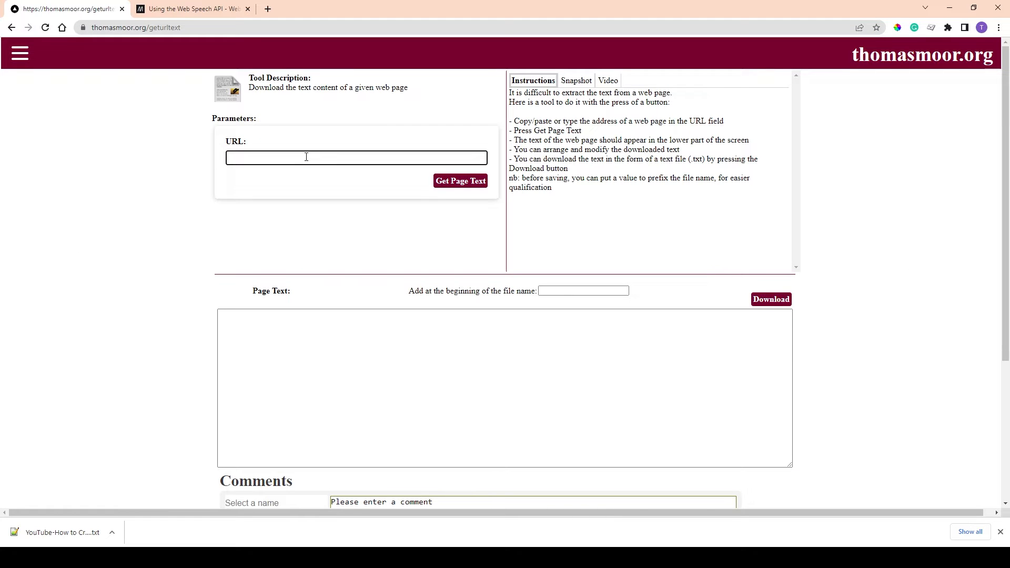
pyautogui.write('https://developer.mozilla.org/en-US/docs/Web/API/Web_Speech_API/Using_the_Web_Speech_API')
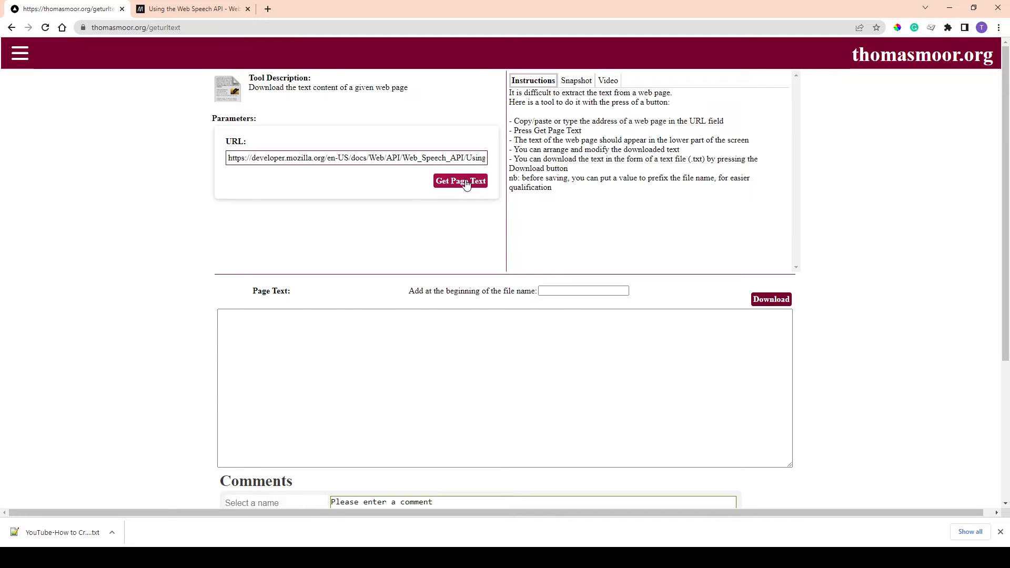
pyautogui.click(460, 180)
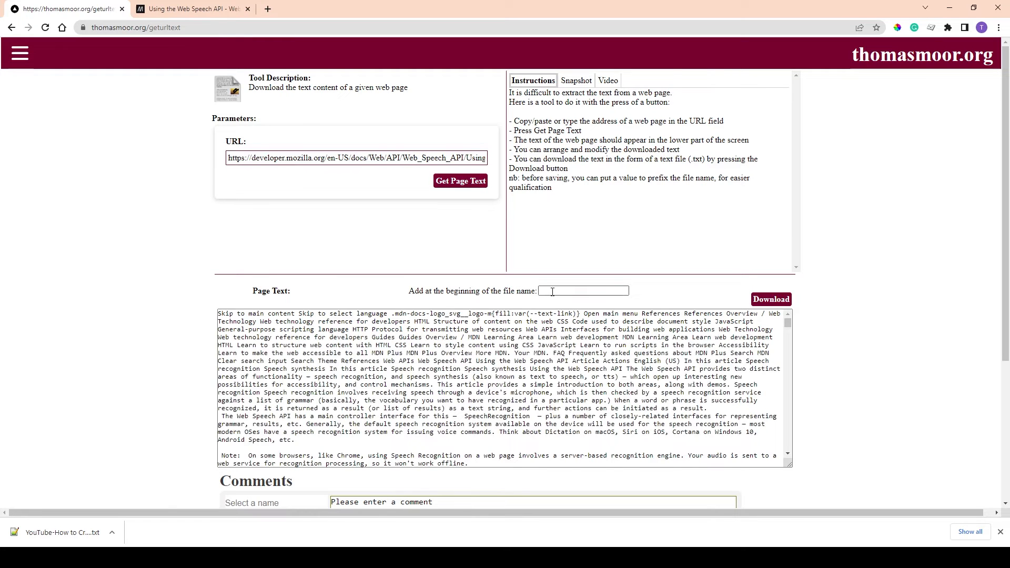